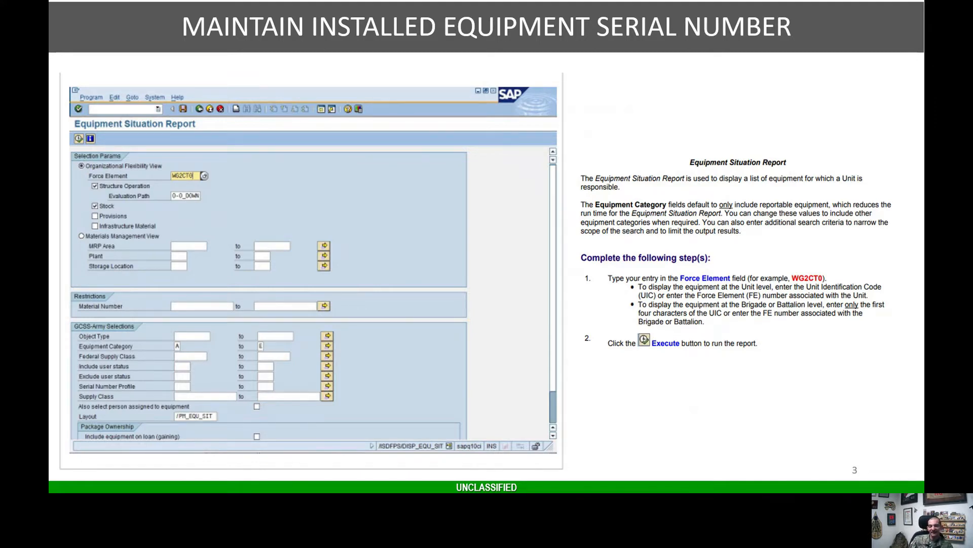
# Advance the slideshow to slide 5, Display Equipment Level: Structure List (Screen 1).
pyautogui.click(79, 138)
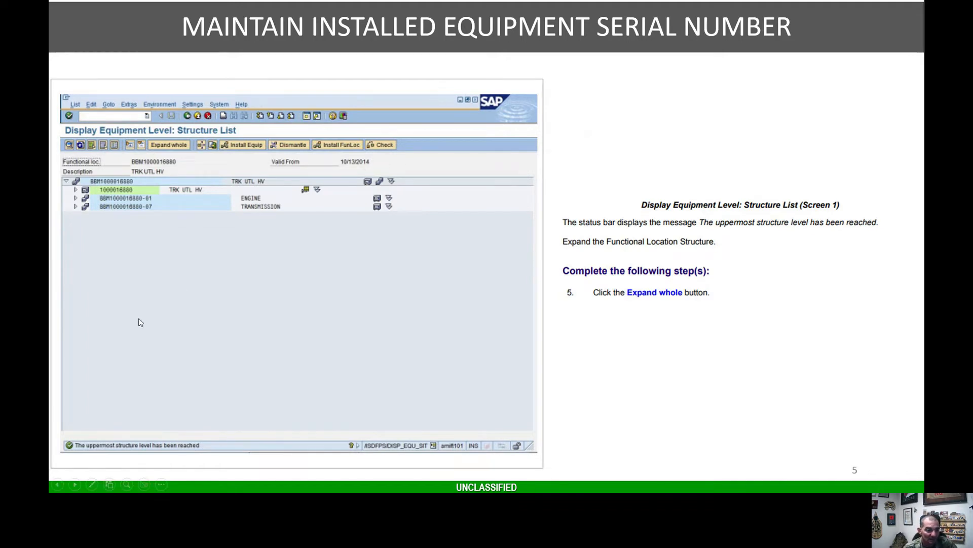
# Advance past slide 6 to slide 7, Display Equipment: General for the hydraulic transmission.
pyautogui.click(168, 144)
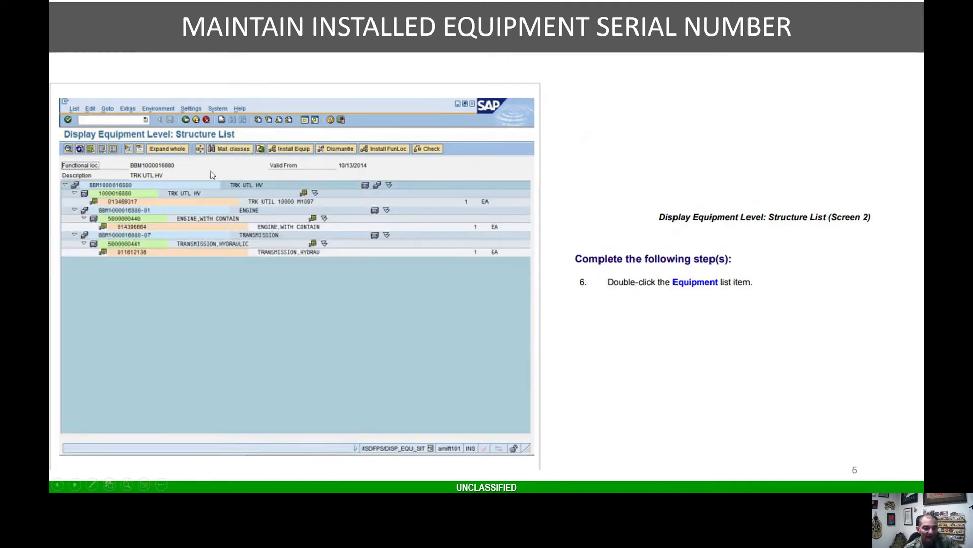
pyautogui.moveTo(269, 177)
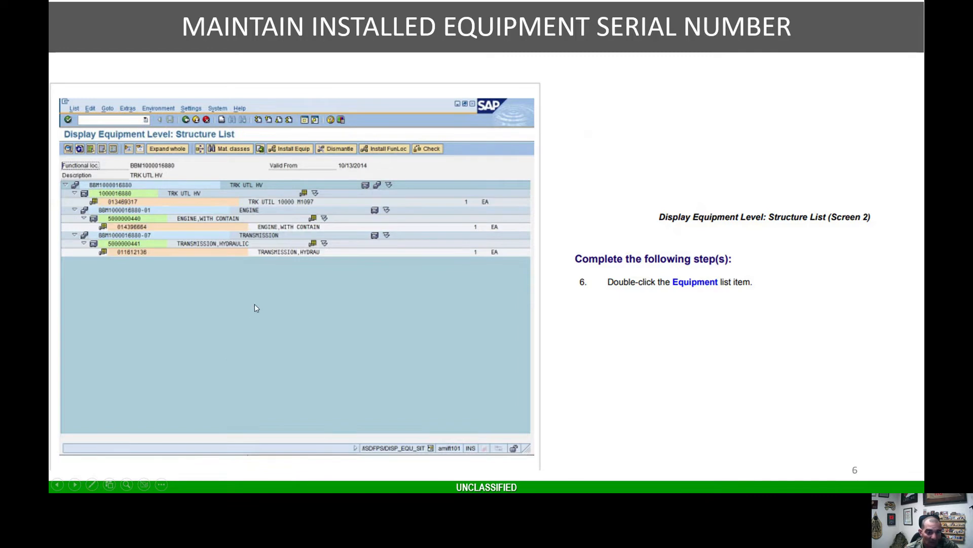
pyautogui.doubleClick(125, 244)
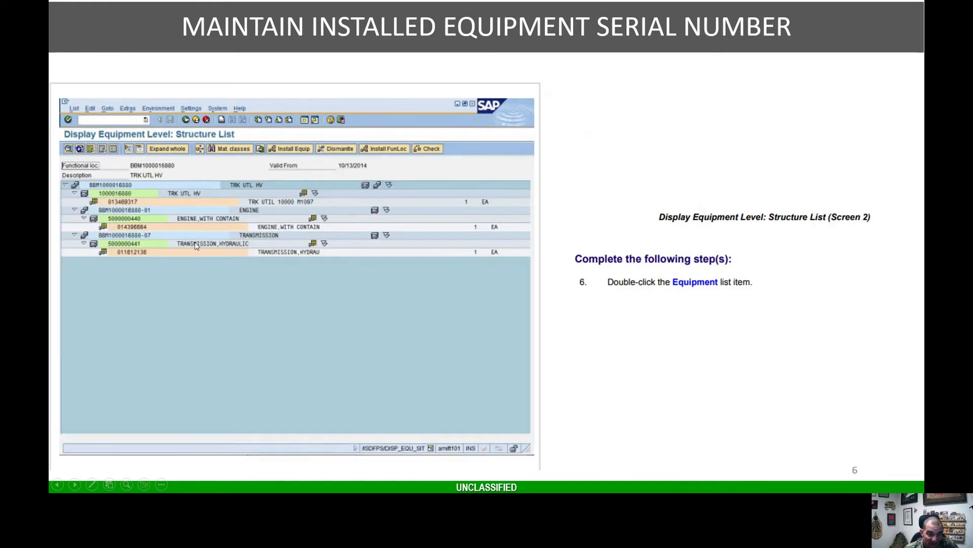
pyautogui.moveTo(156, 244)
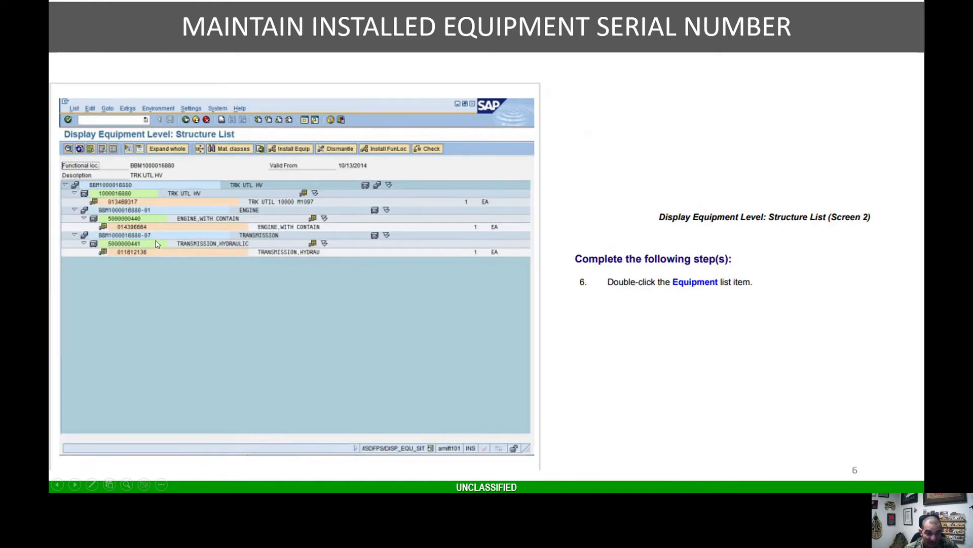
pyautogui.doubleClick(125, 244)
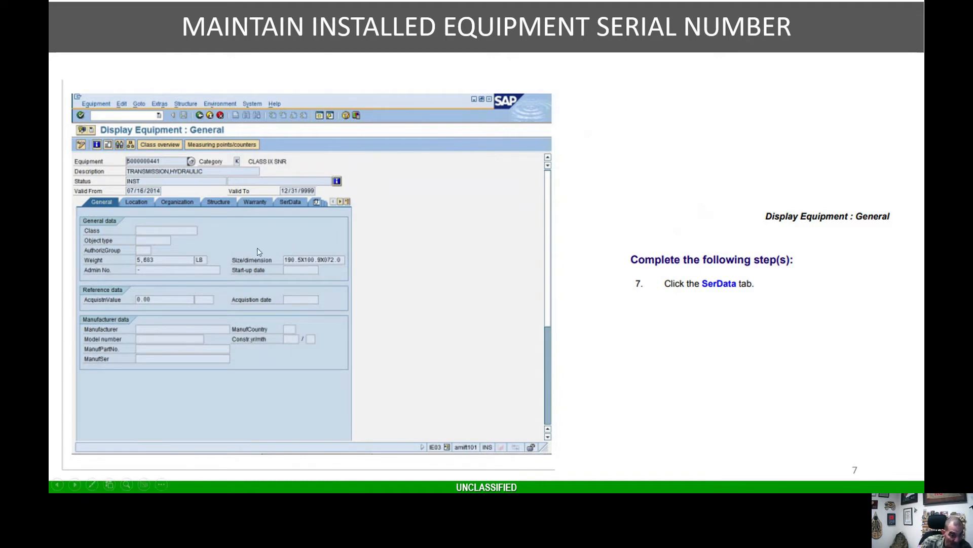
pyautogui.moveTo(644, 325)
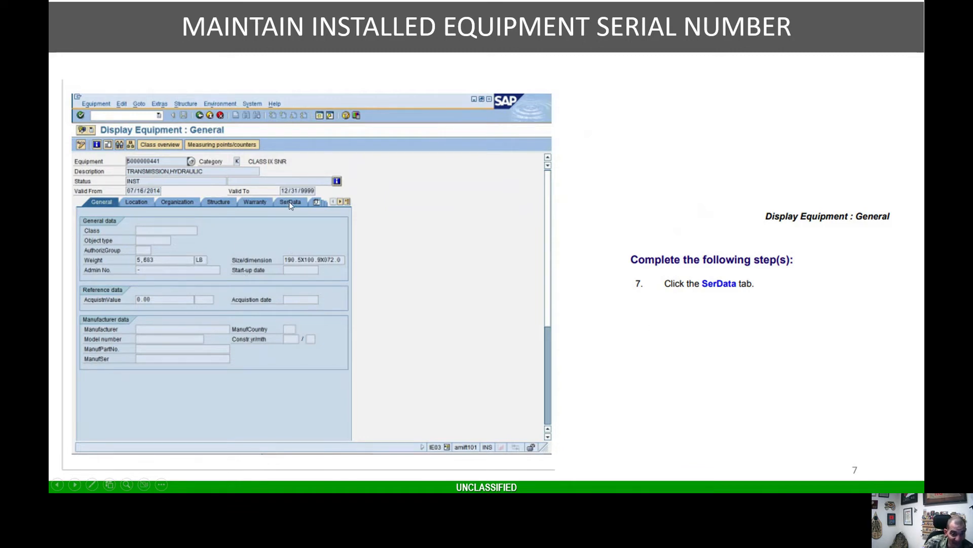
# Advance to slide 10, the Change of SerNo. dialog with serial number 770843-07.
pyautogui.click(290, 202)
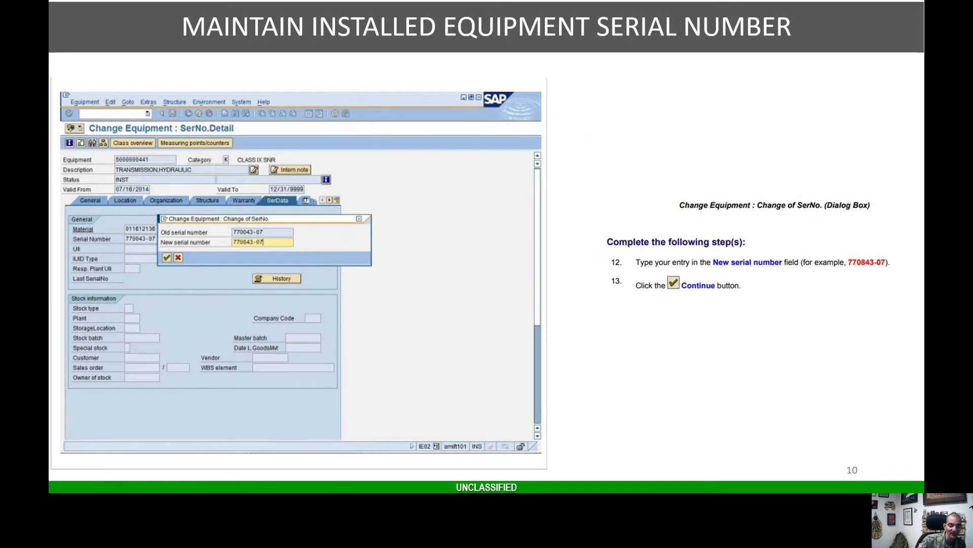
# Advance through slides 11 and 12 to slide 13, the Status management Yes step.
pyautogui.click(166, 257)
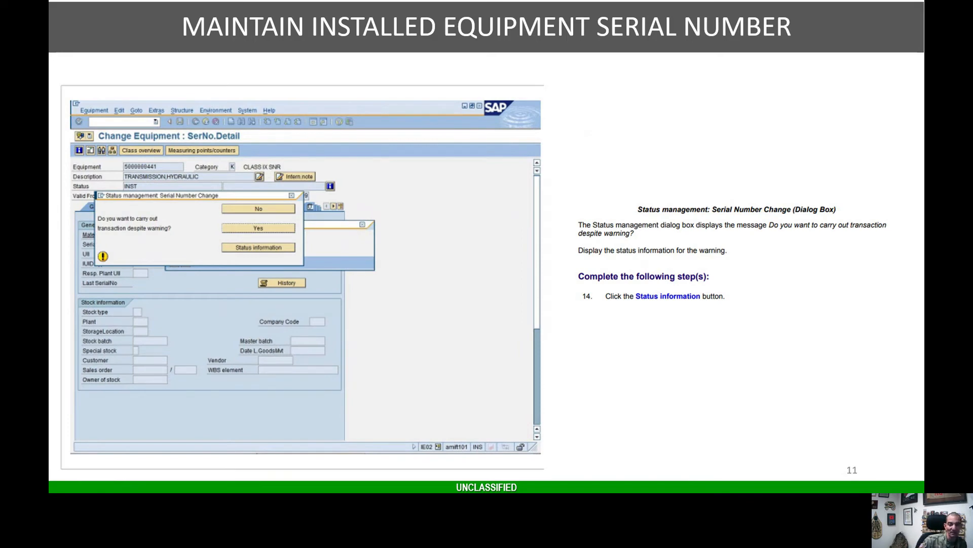
pyautogui.click(257, 247)
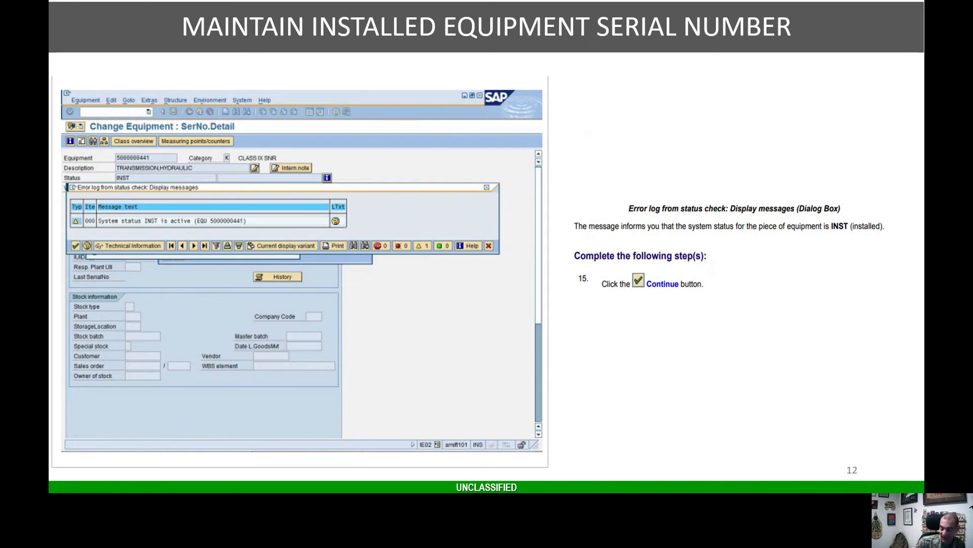
pyautogui.click(74, 245)
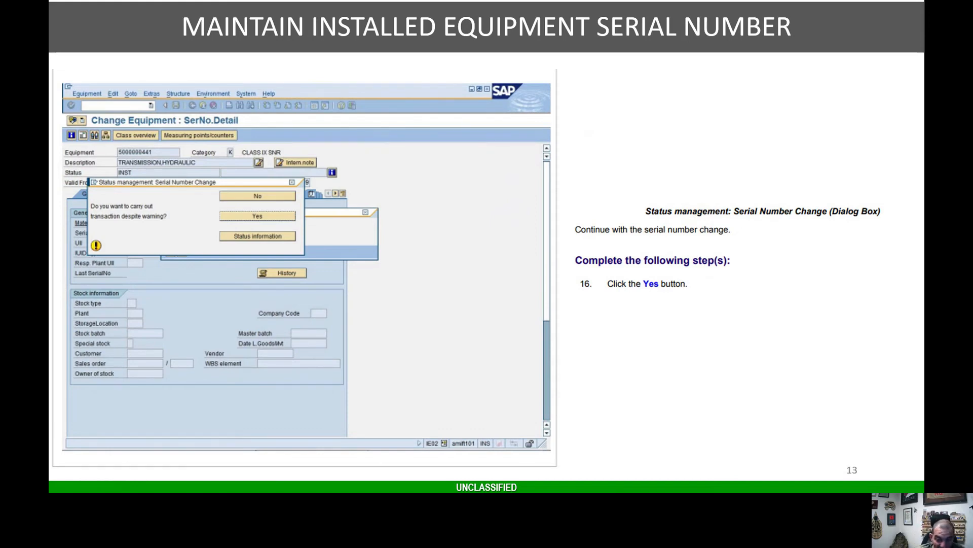
pyautogui.click(257, 216)
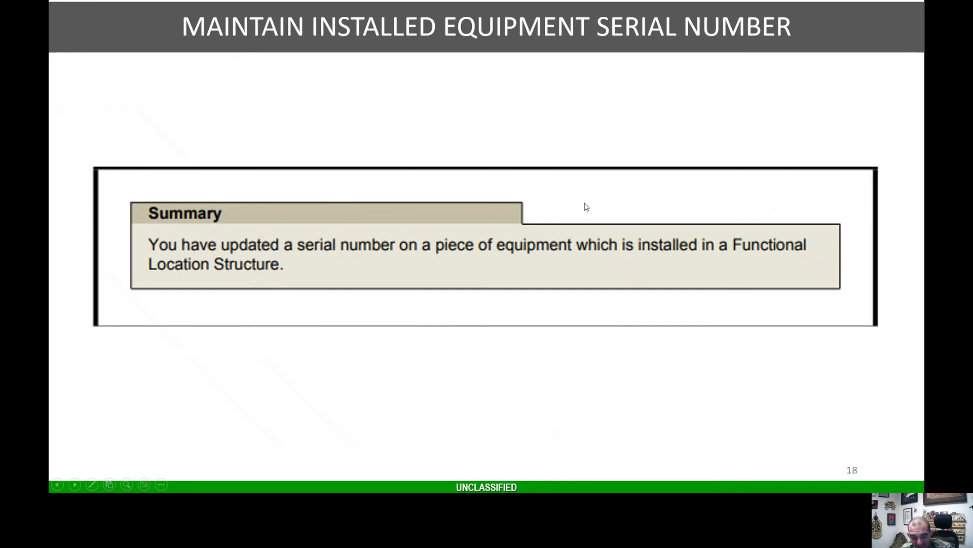
pyautogui.moveTo(637, 219)
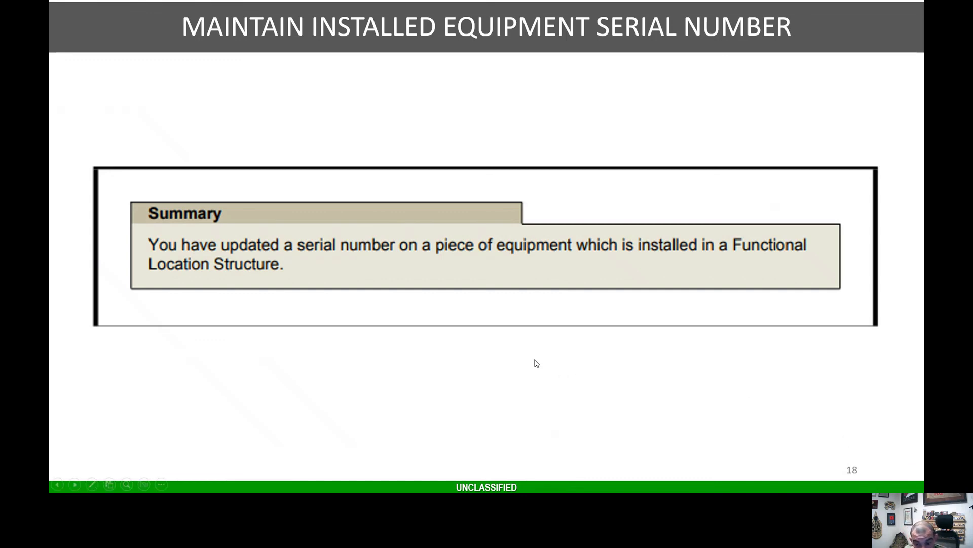
pyautogui.moveTo(877, 461)
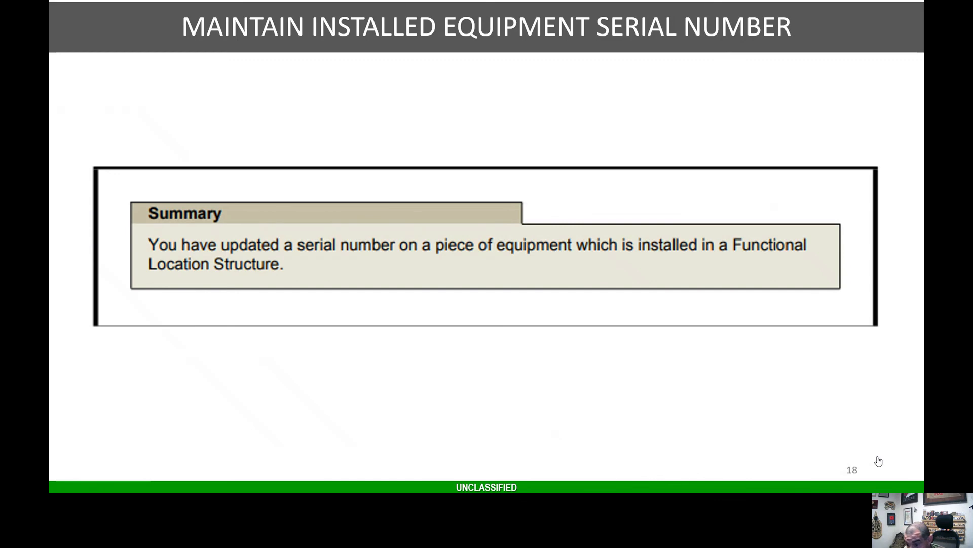